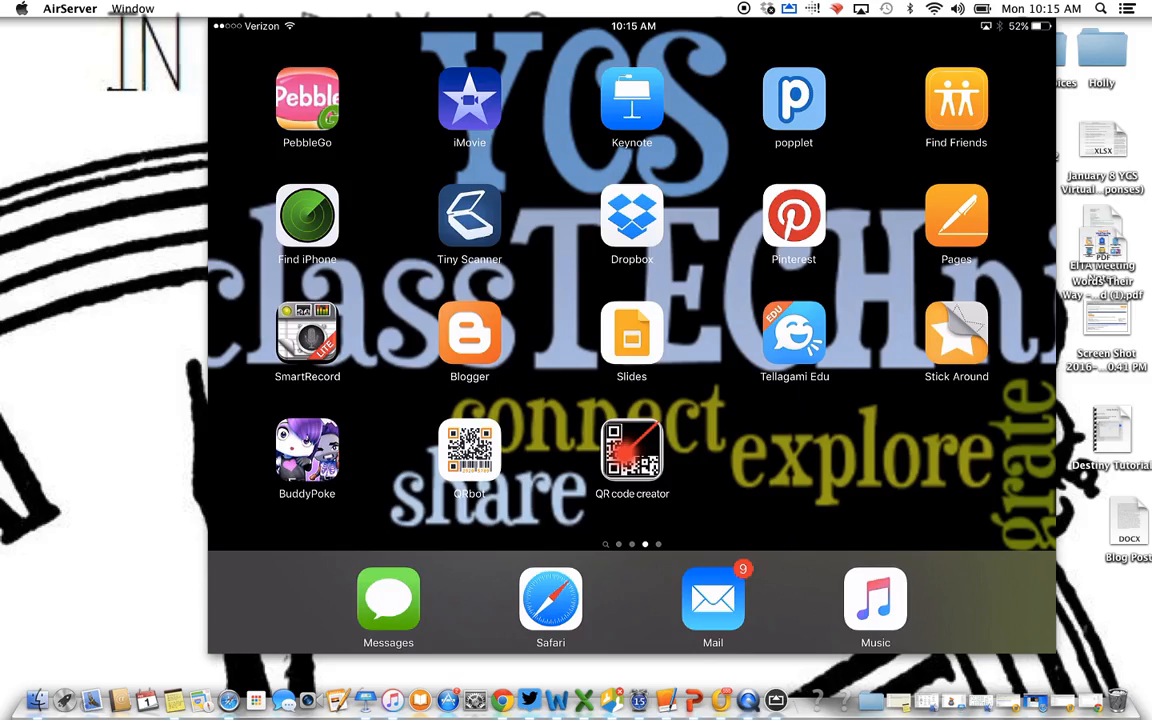
- Launch BuddyPoke from the iPad home screen to reach its avatar options menu
{"action": "left_click", "coordinate": [308, 448]}
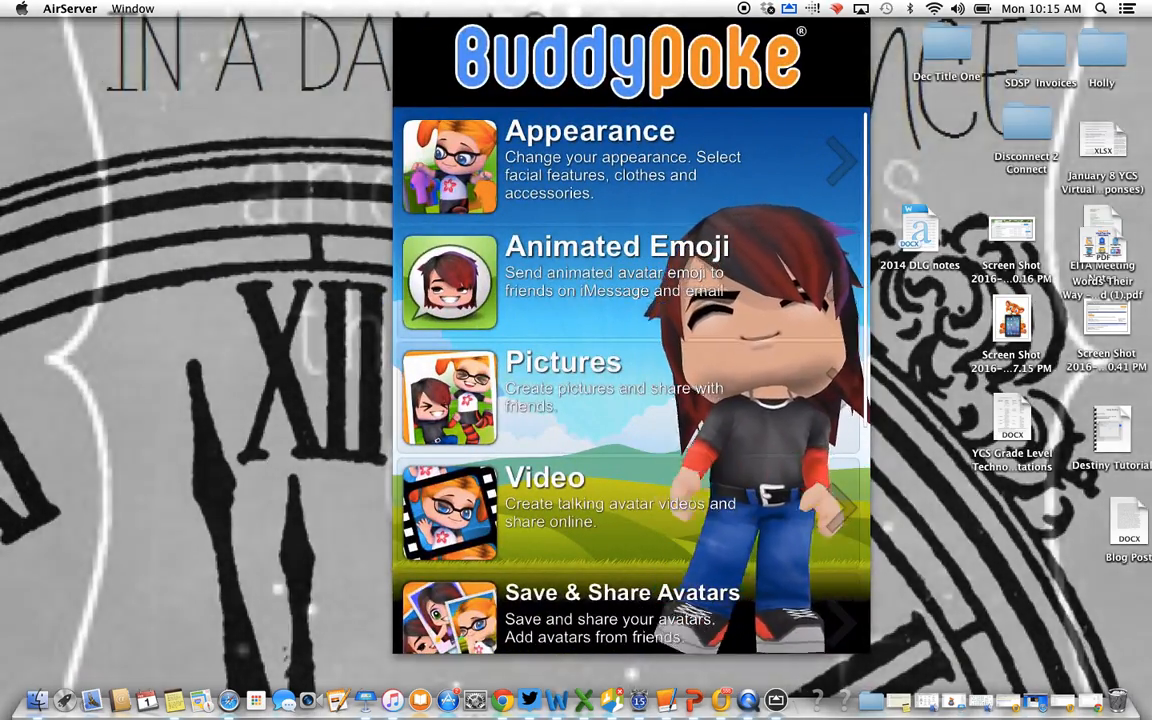